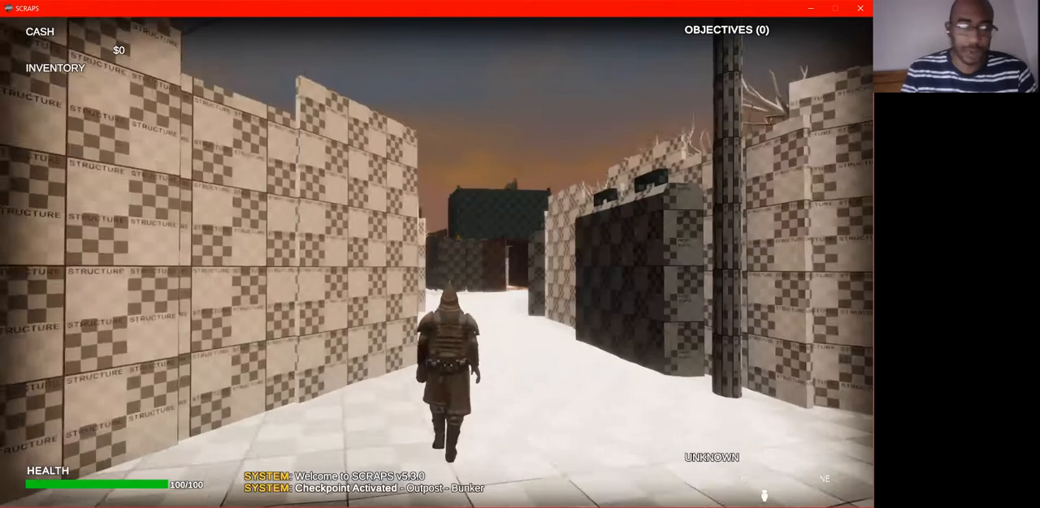
- Walk forward out of the corridor until the Outpost – Gate checkpoint activates
key("w")
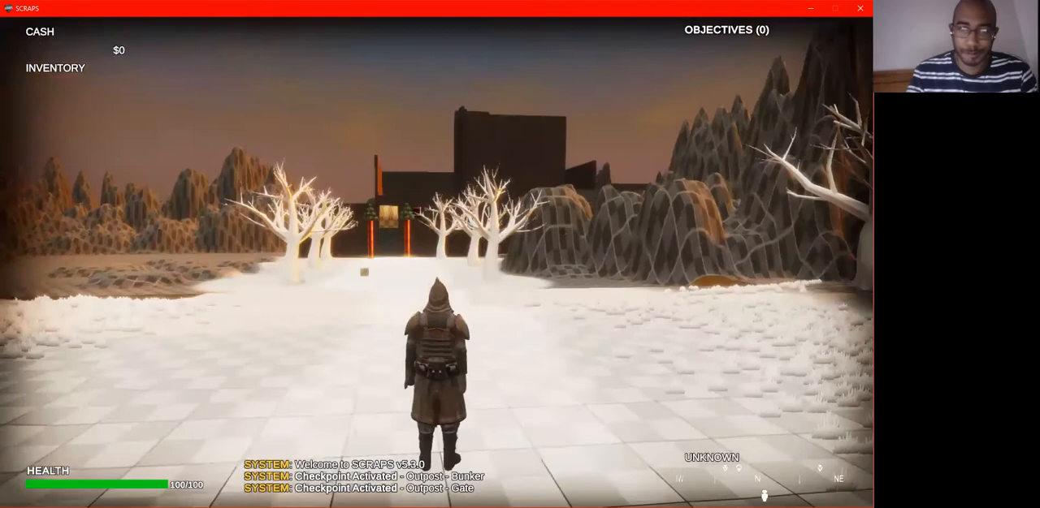
- Enter the bunker and push the boulder onto the door until it falls
key("w")
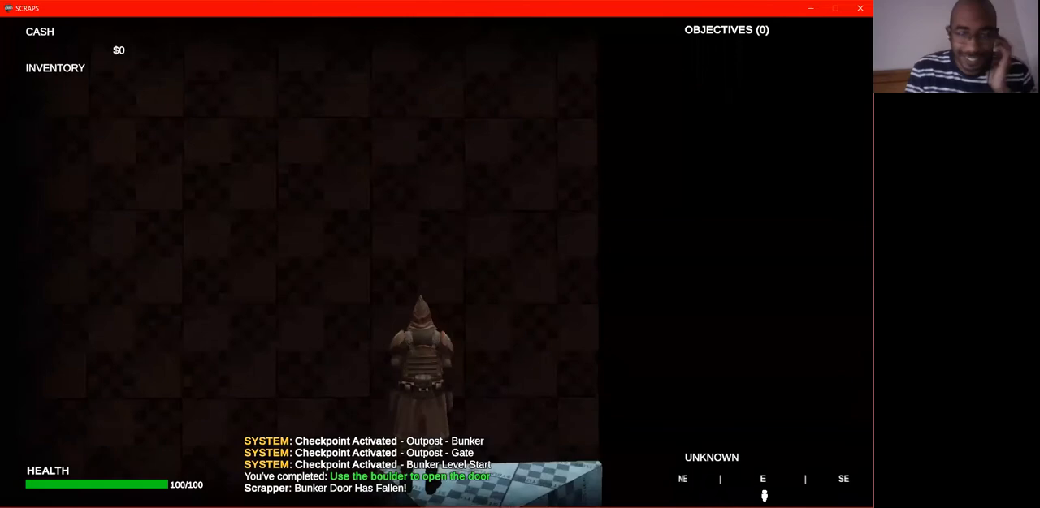
key("w")
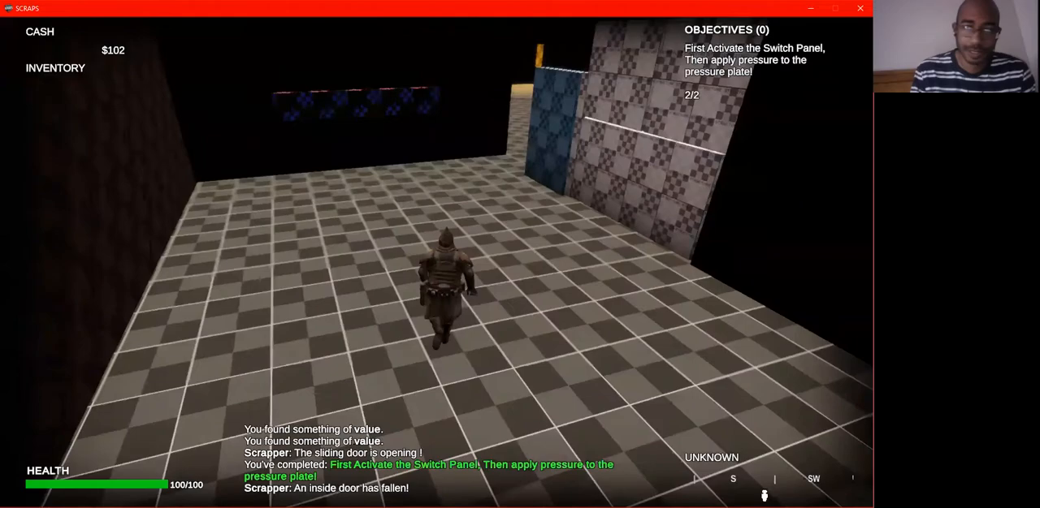
- Walk through the doorway and climb the end stairs to trigger BunkerEndStairs
key("w")
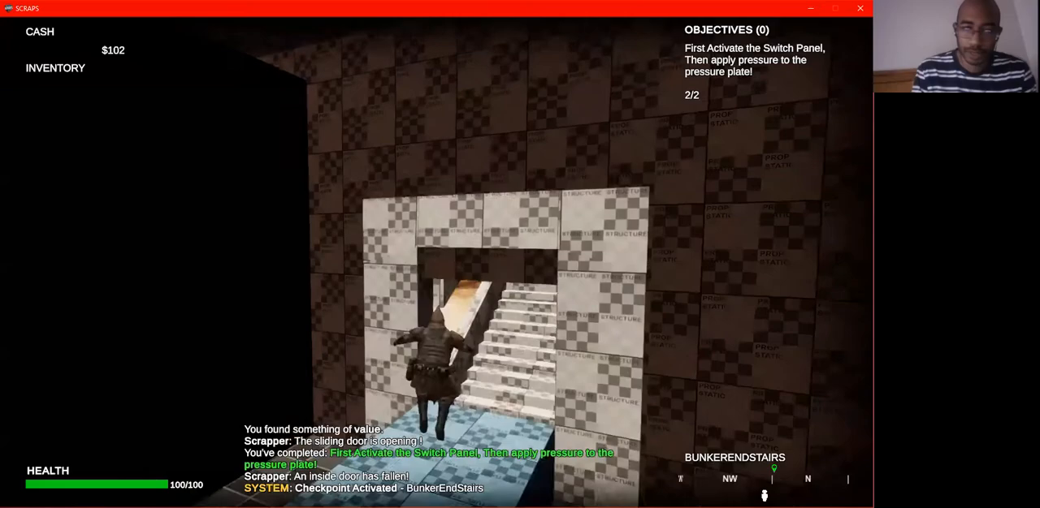
key("w")
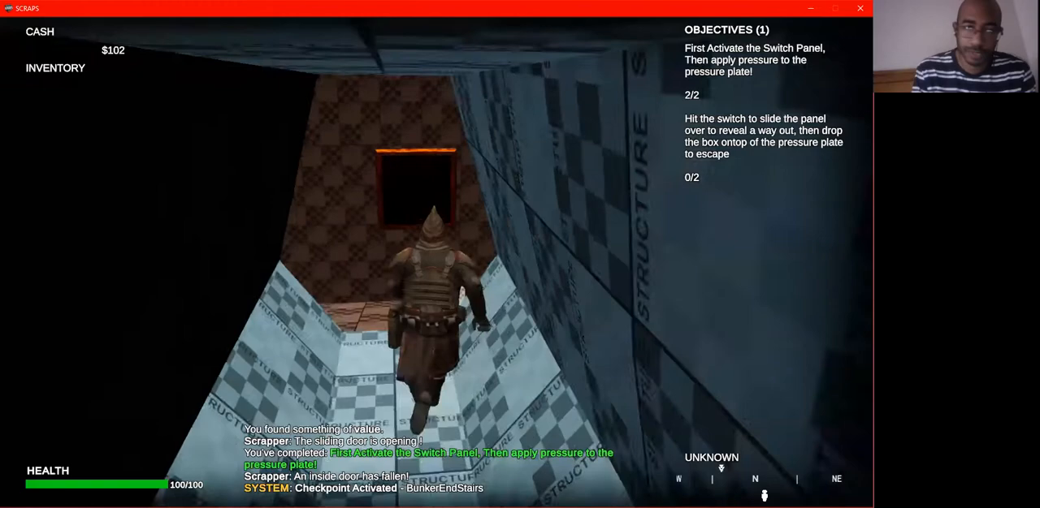